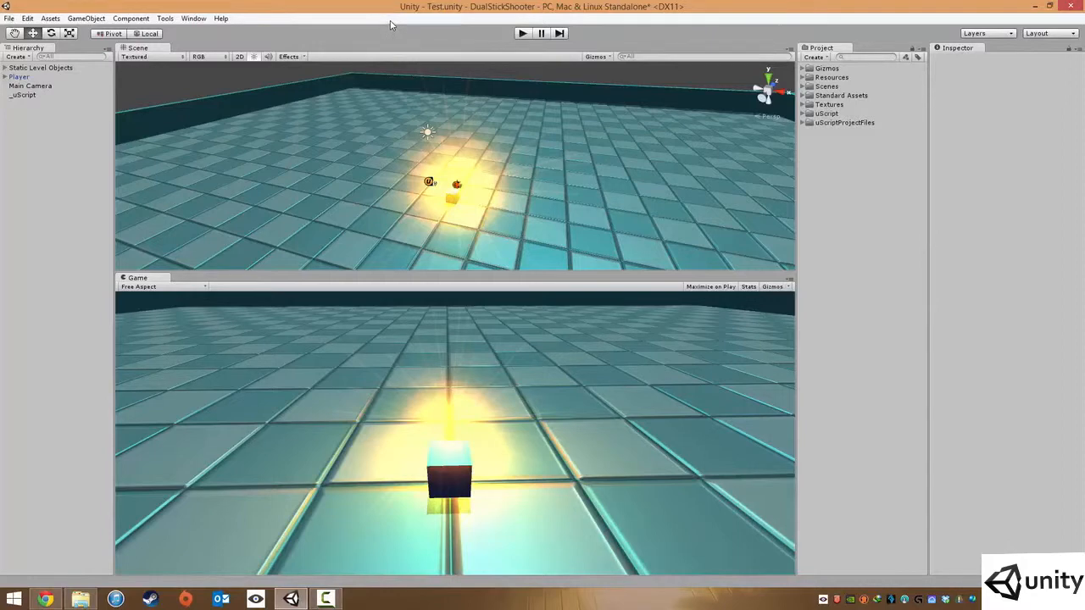
mouse_move(558, 139)
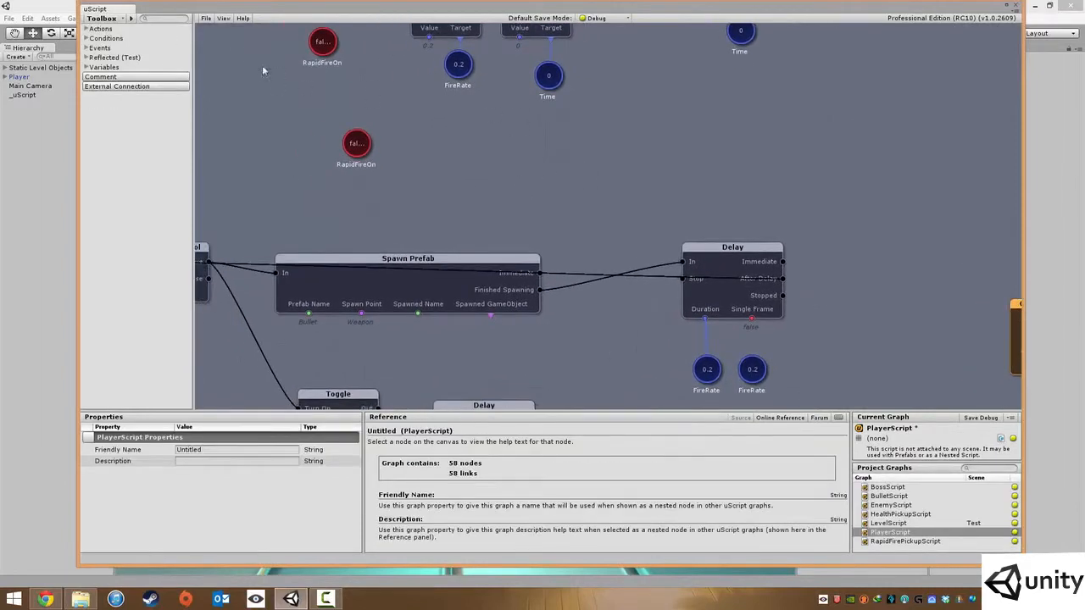
Step: Add a Graph Events node and a Load AudioClip node from the Toolbox to the PlayerScript graph
type("gra")
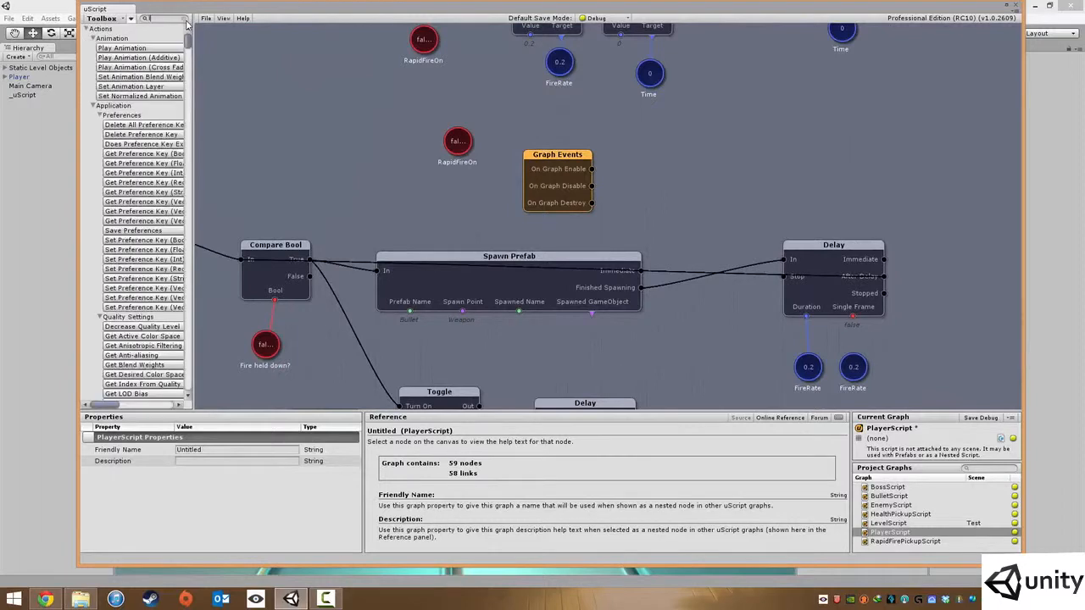
type("load au")
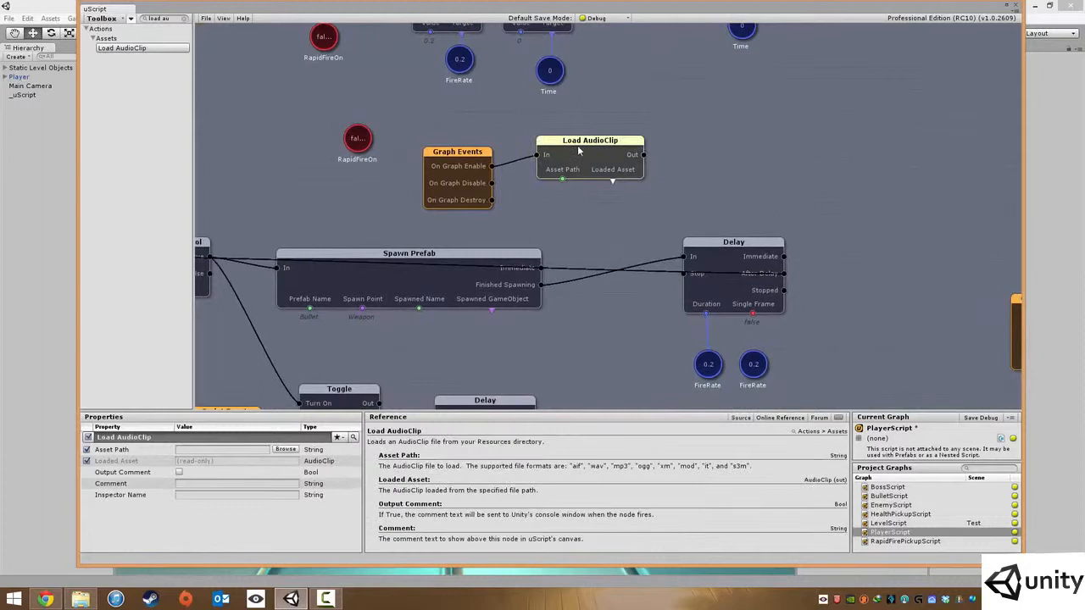
mouse_move(732, 287)
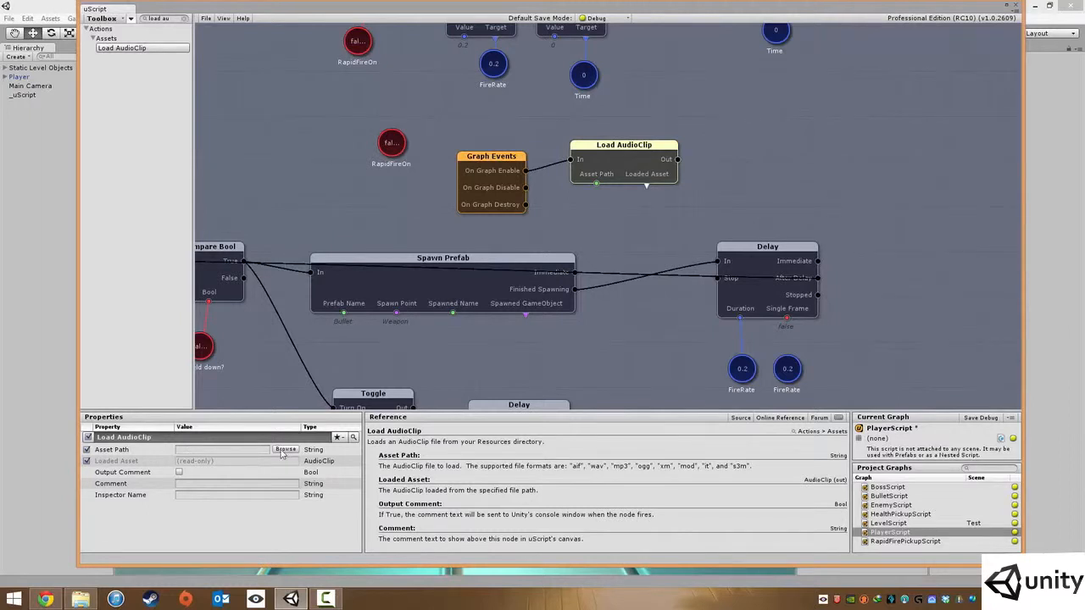
Step: Set the Load AudioClip node's asset path to the laser clip from the Resources audio folder
left_click(285, 449)
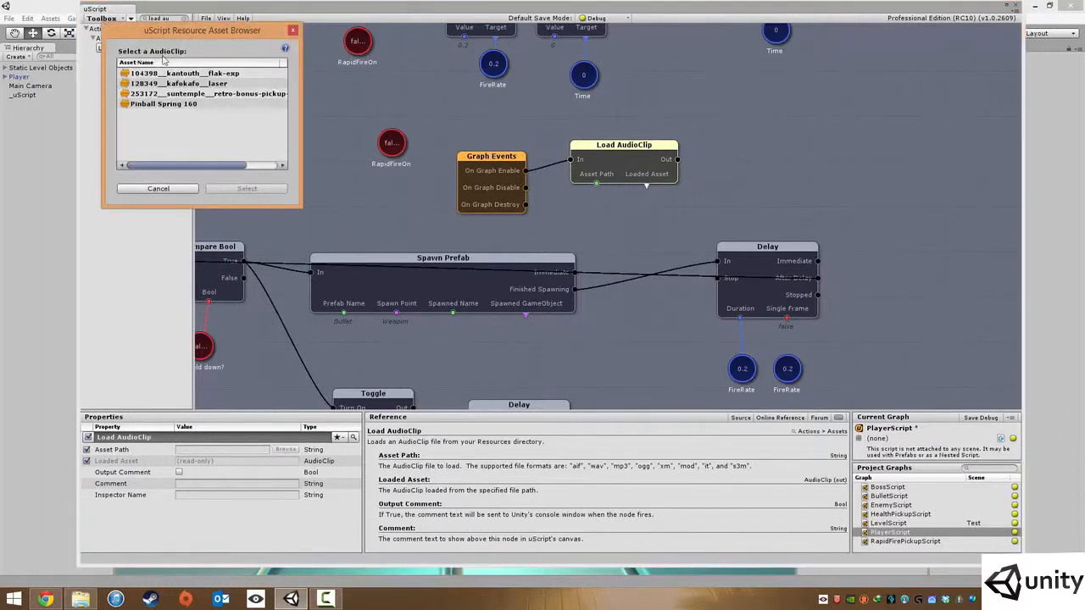
mouse_move(176, 176)
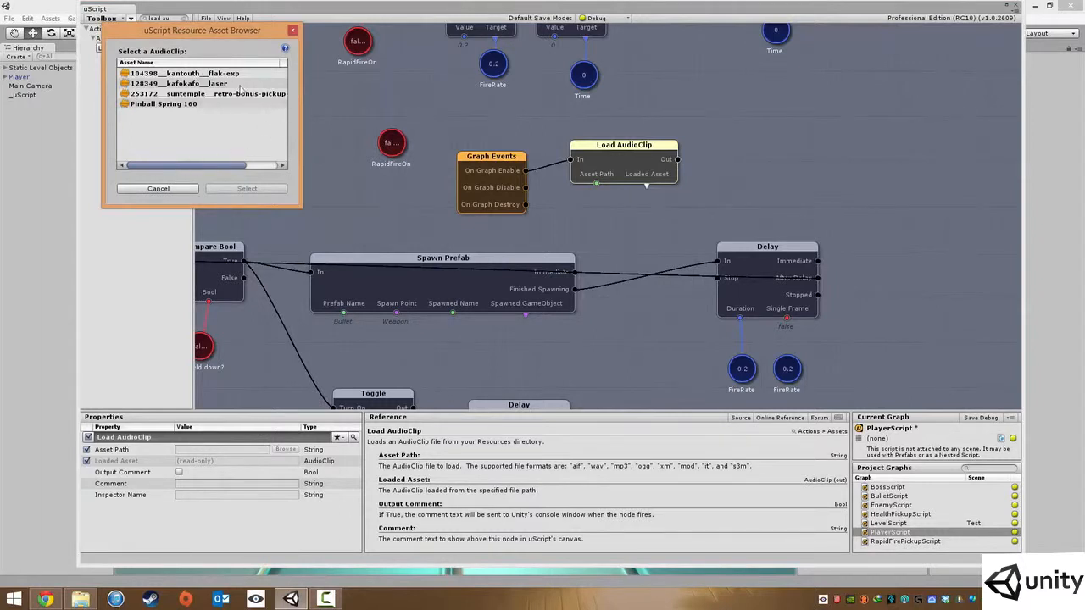
left_click(179, 83)
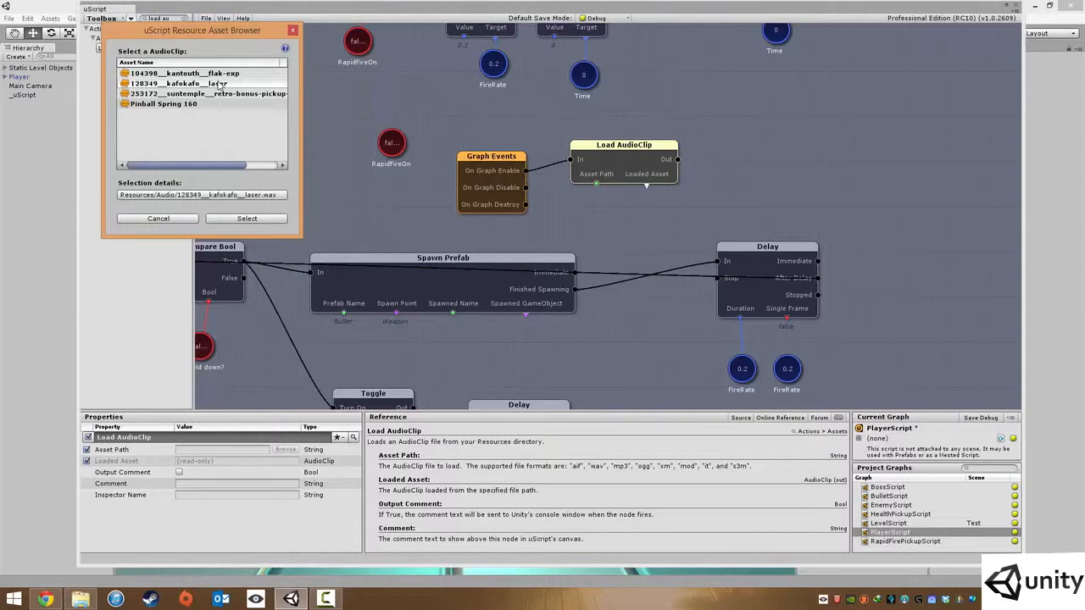
left_click(248, 217)
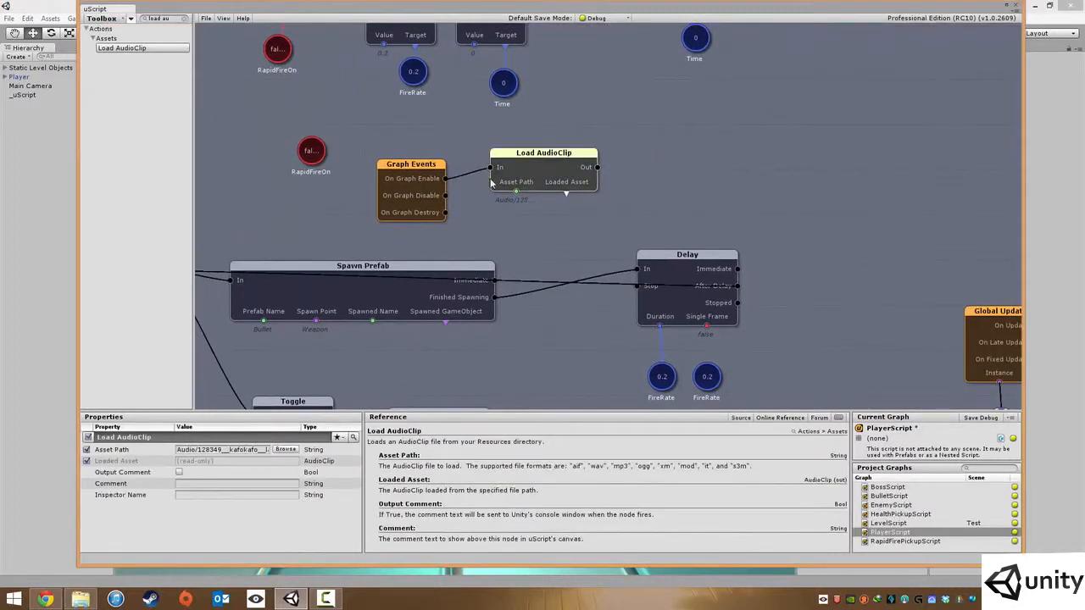
mouse_move(688, 211)
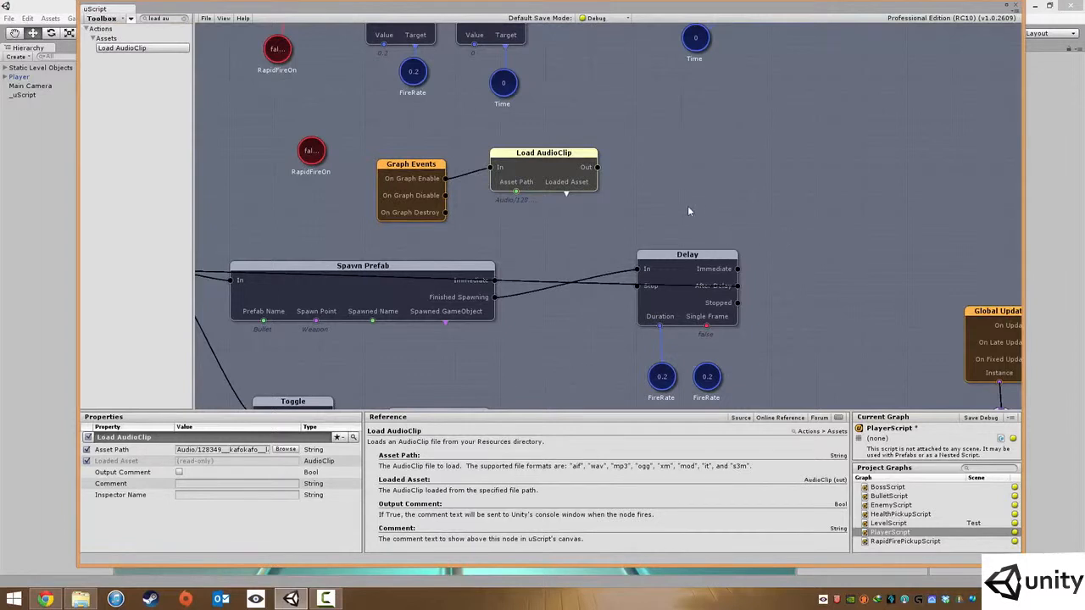
mouse_move(512, 272)
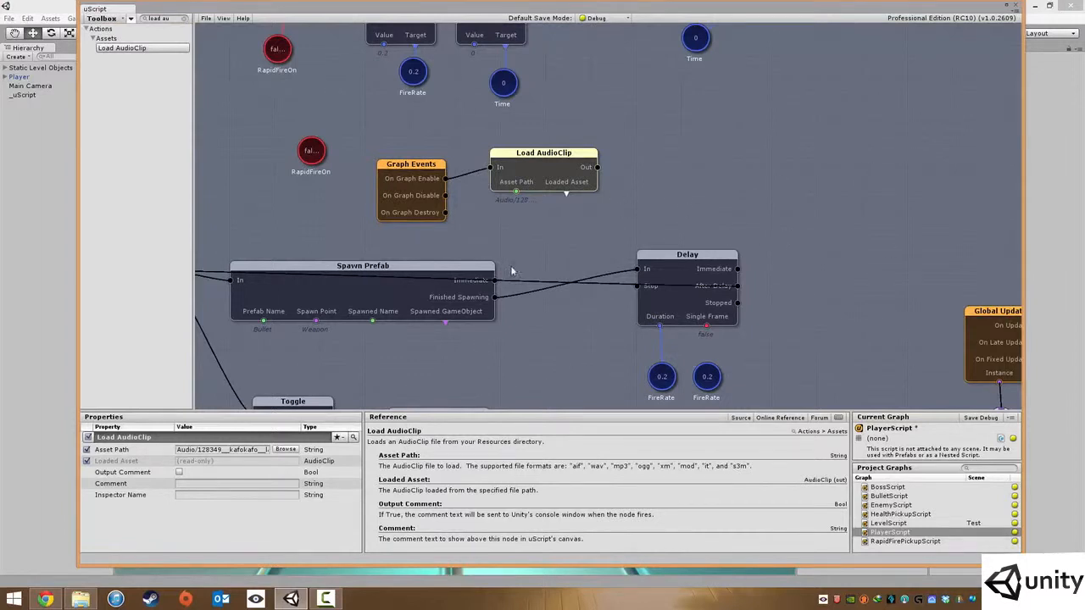
Step: Add an AudioClip variable node onto the Load AudioClip node's Loaded Asset socket
left_click(585, 208)
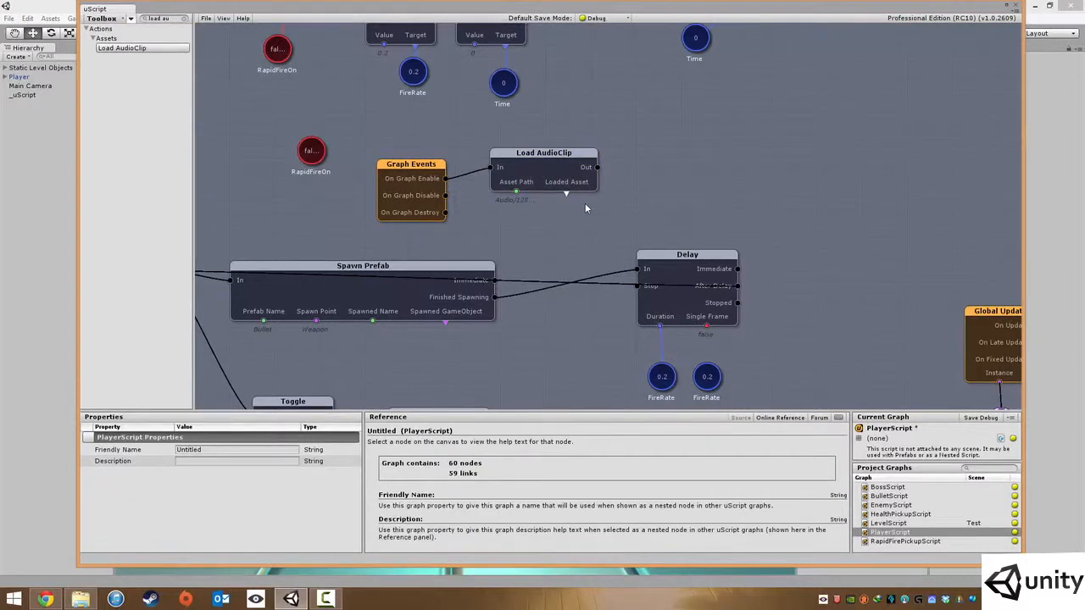
mouse_move(553, 186)
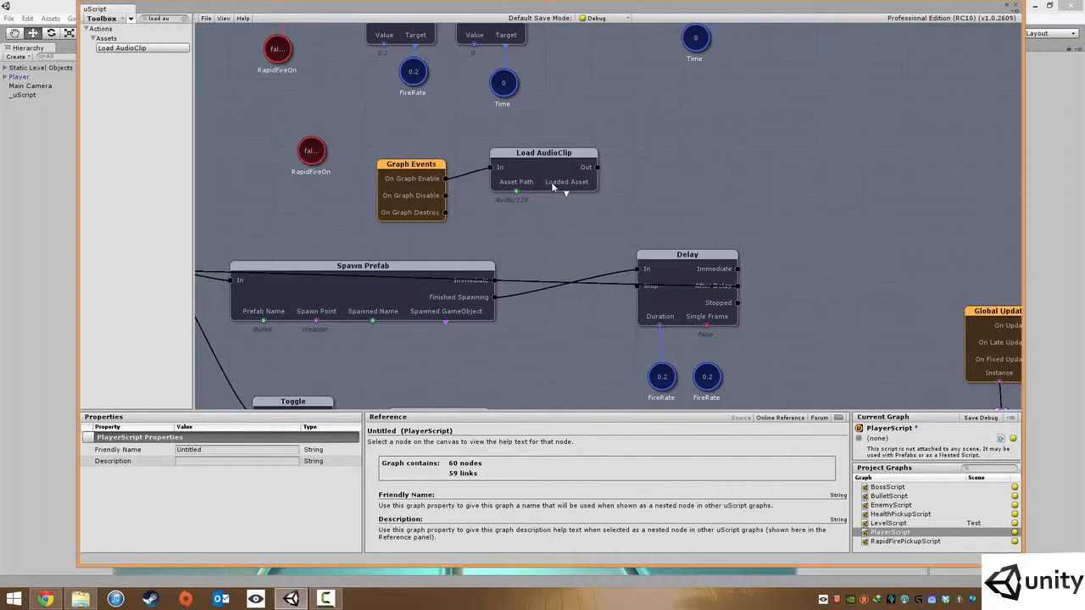
mouse_move(573, 210)
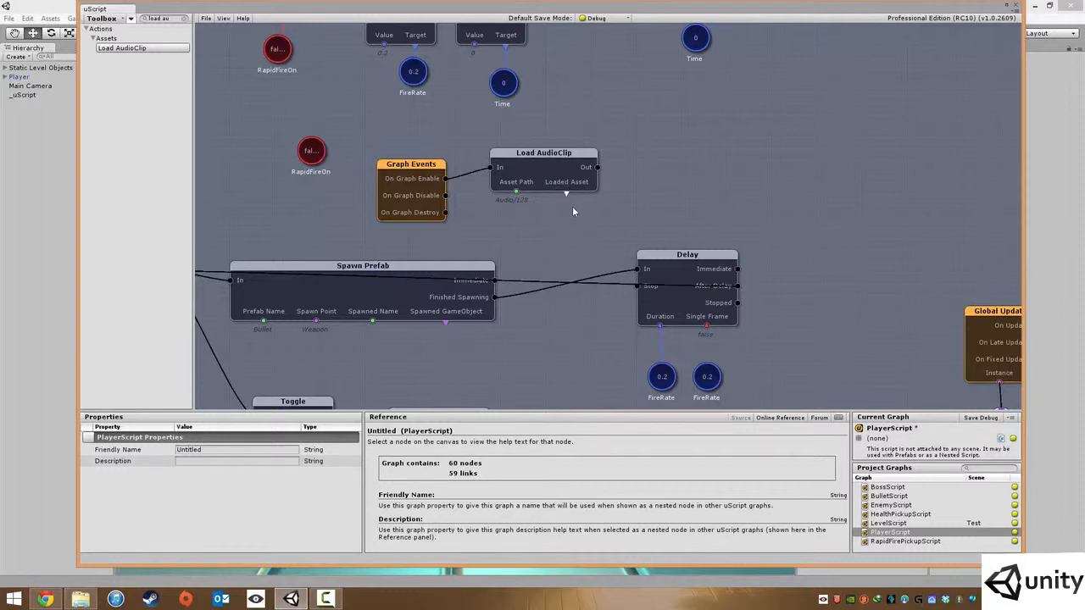
mouse_move(581, 214)
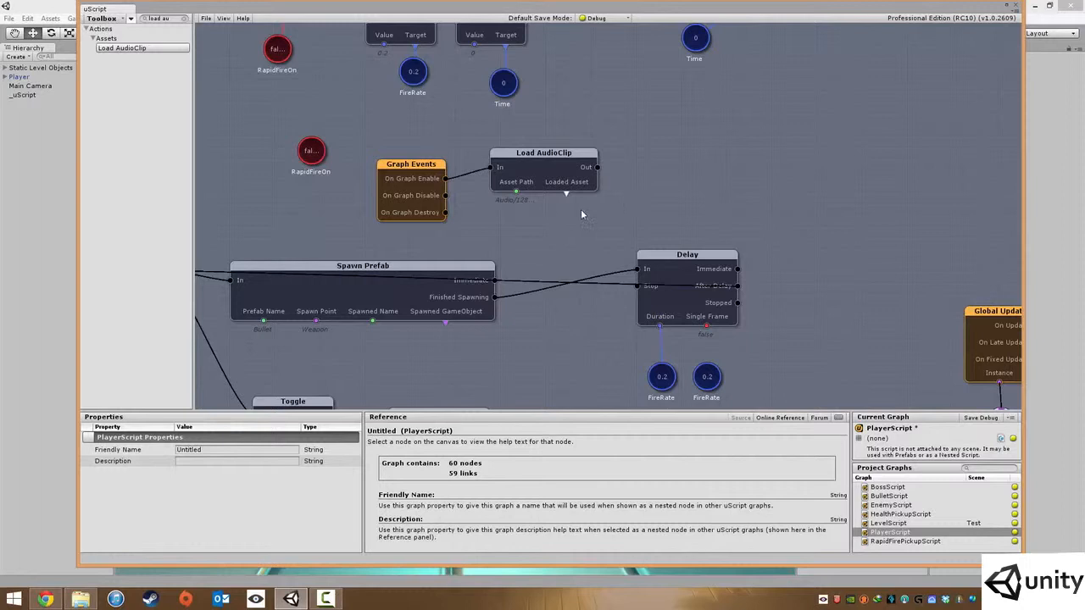
right_click(583, 214)
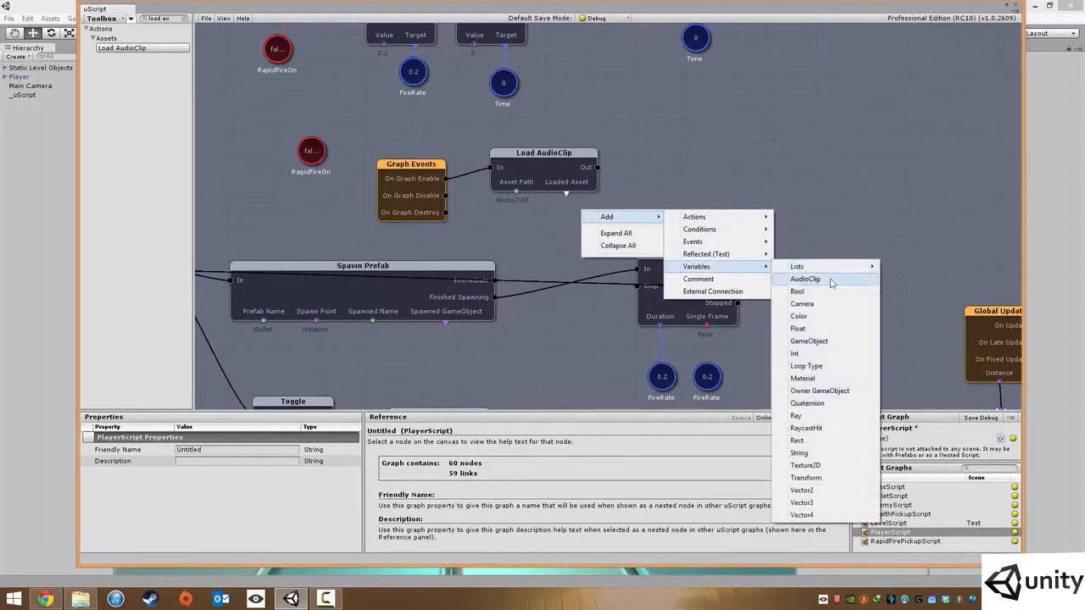
left_click(805, 278)
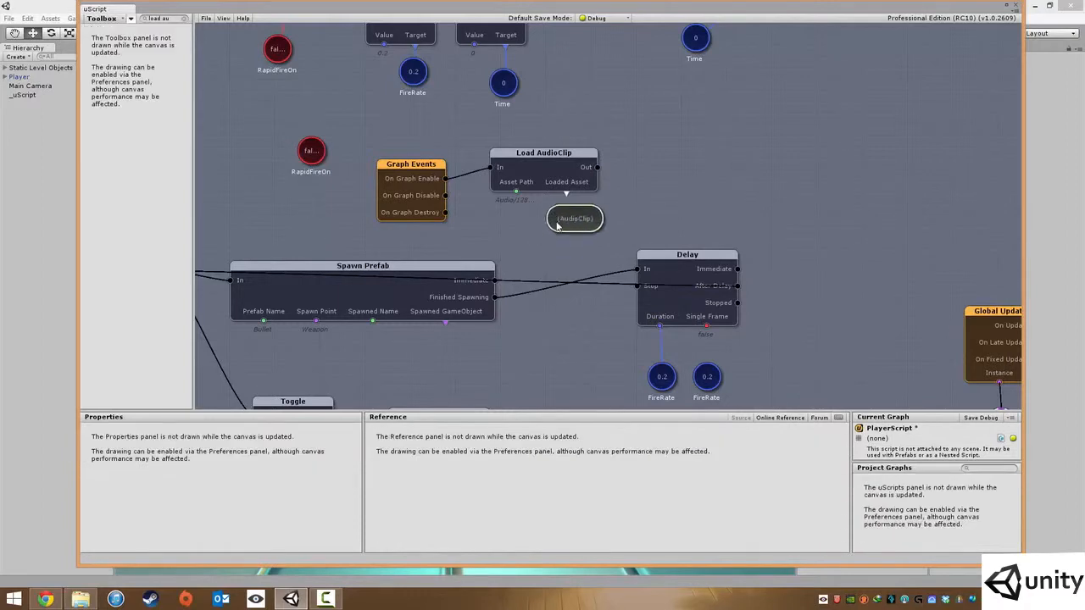
left_click(576, 217)
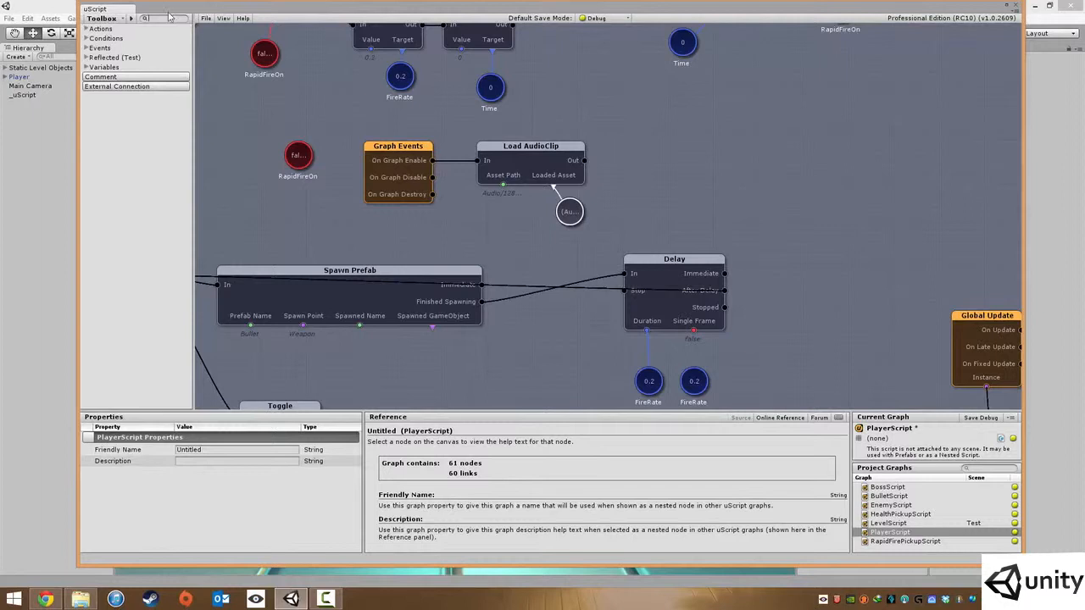
Step: Place a Play Sound node between Spawn Prefab and Delay, fed by the AudioClip variable
type("play sound")
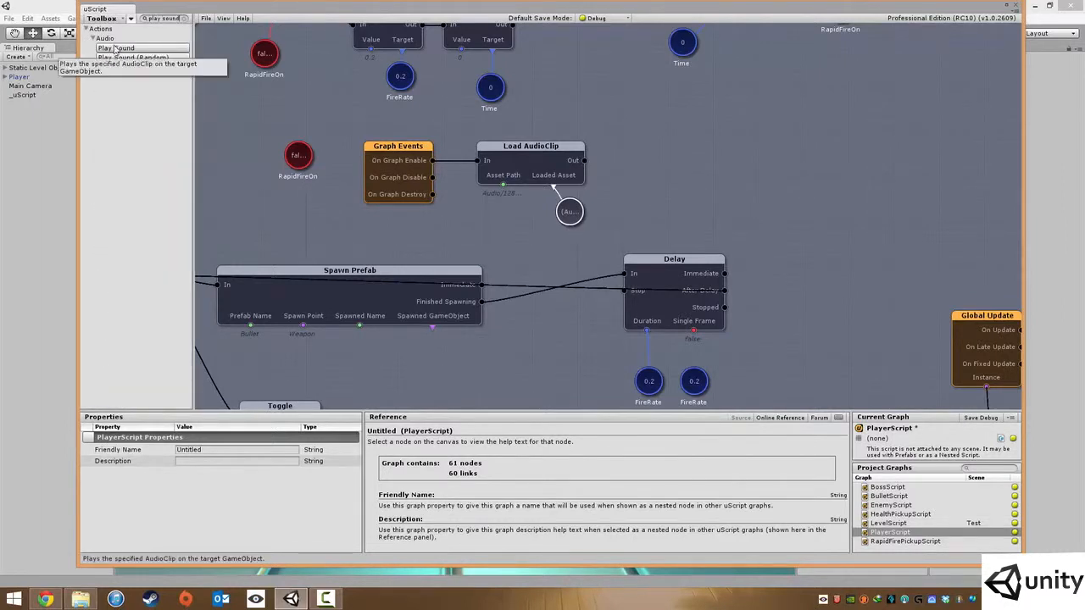
left_click(116, 48)
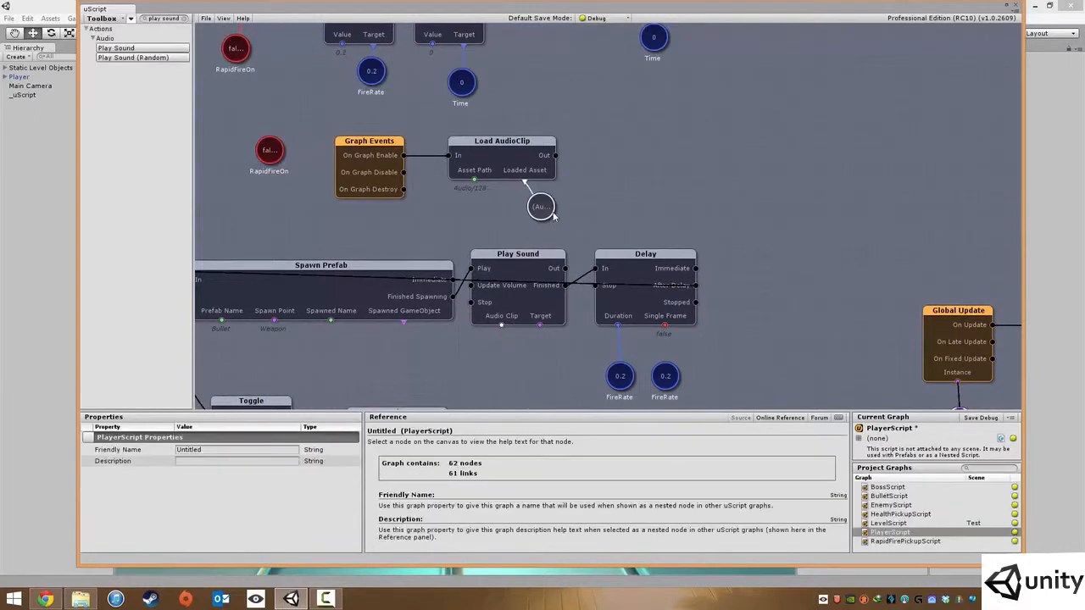
left_click(541, 207)
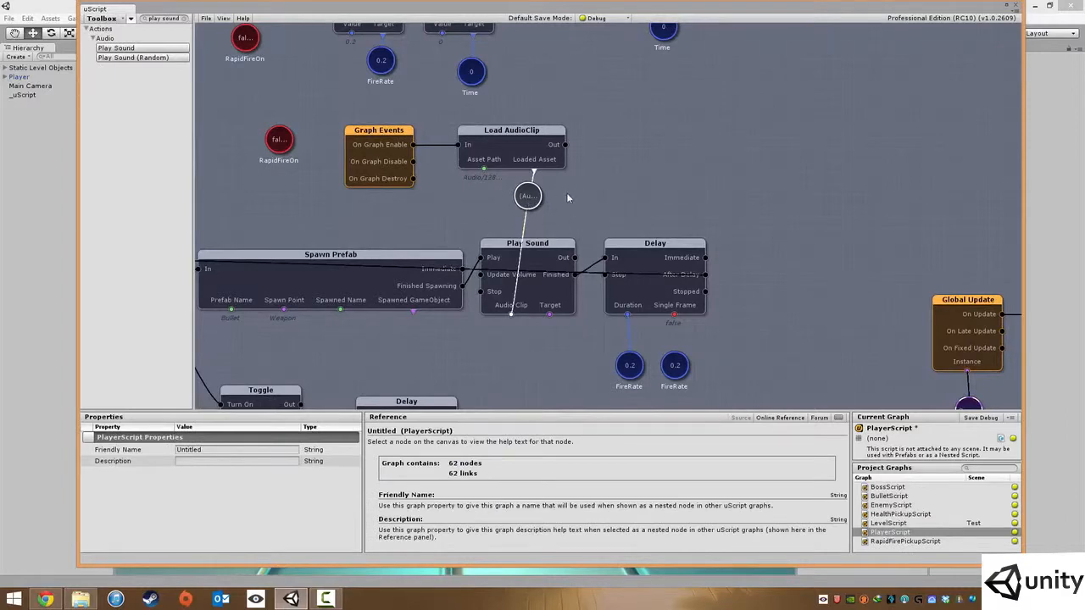
scroll("down", 3)
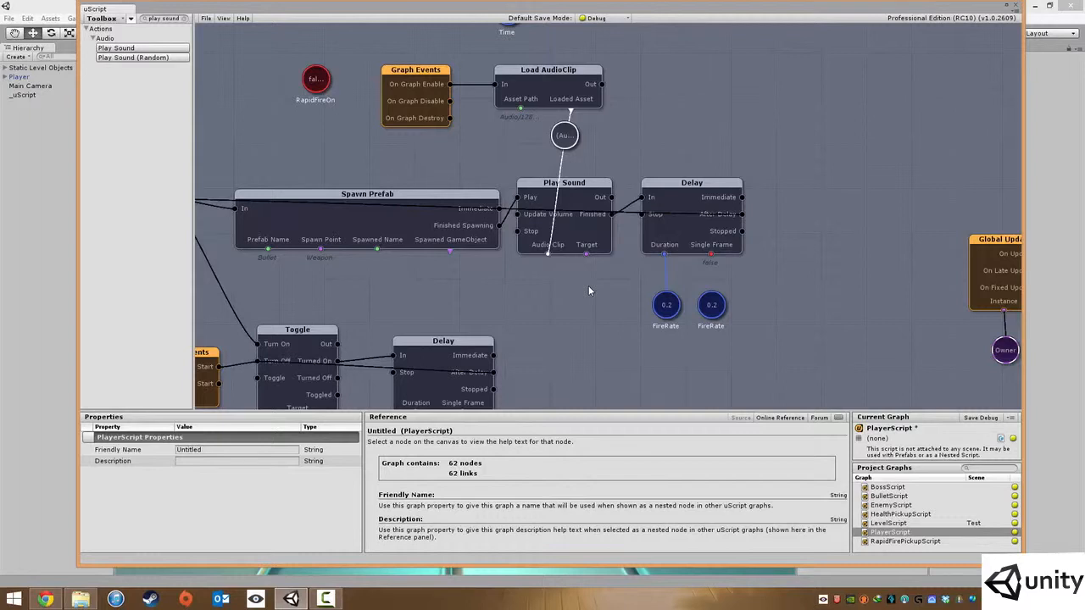
Step: Add an Owner GameObject variable as the Play Sound node's Target
right_click(590, 288)
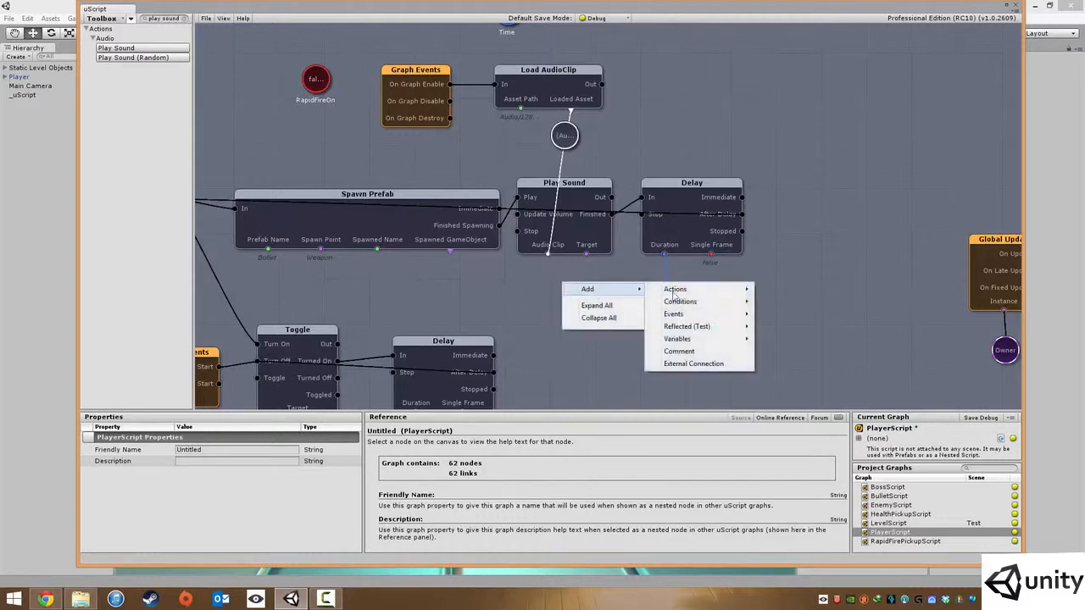
left_click(678, 339)
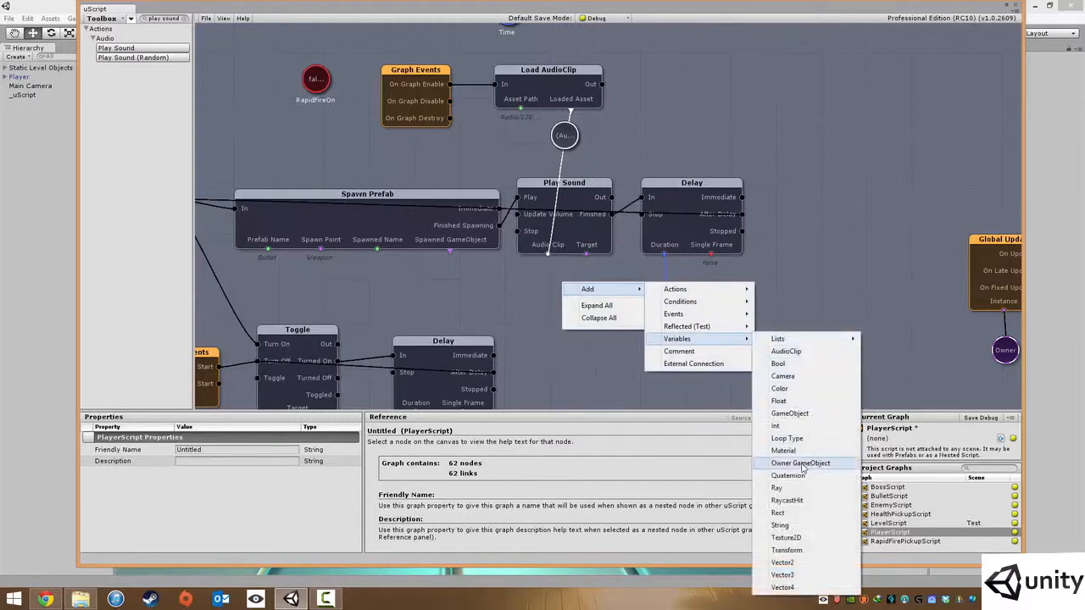
left_click(800, 463)
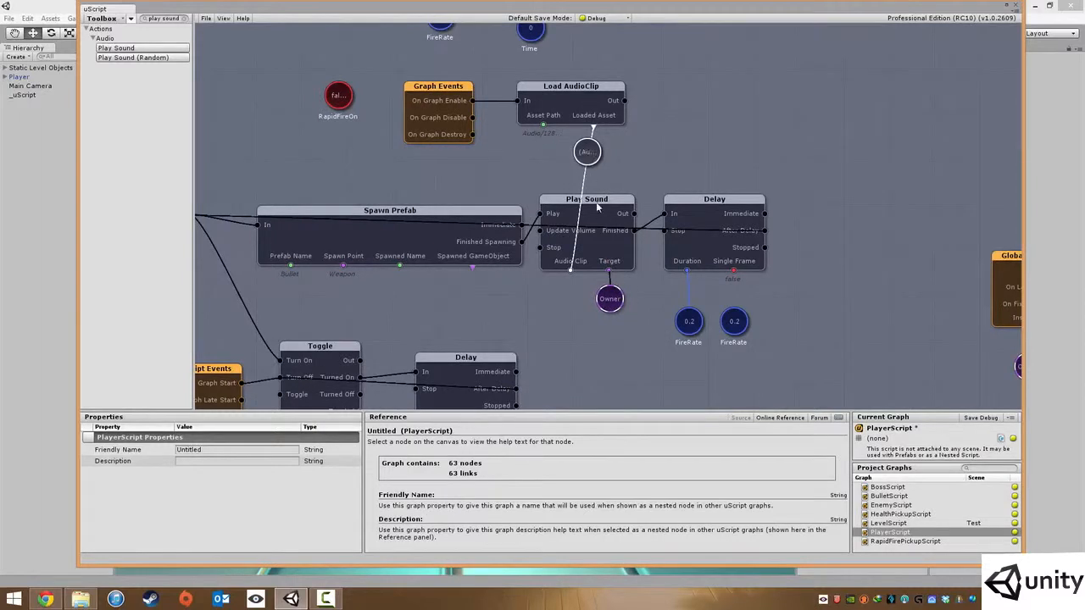
mouse_move(614, 292)
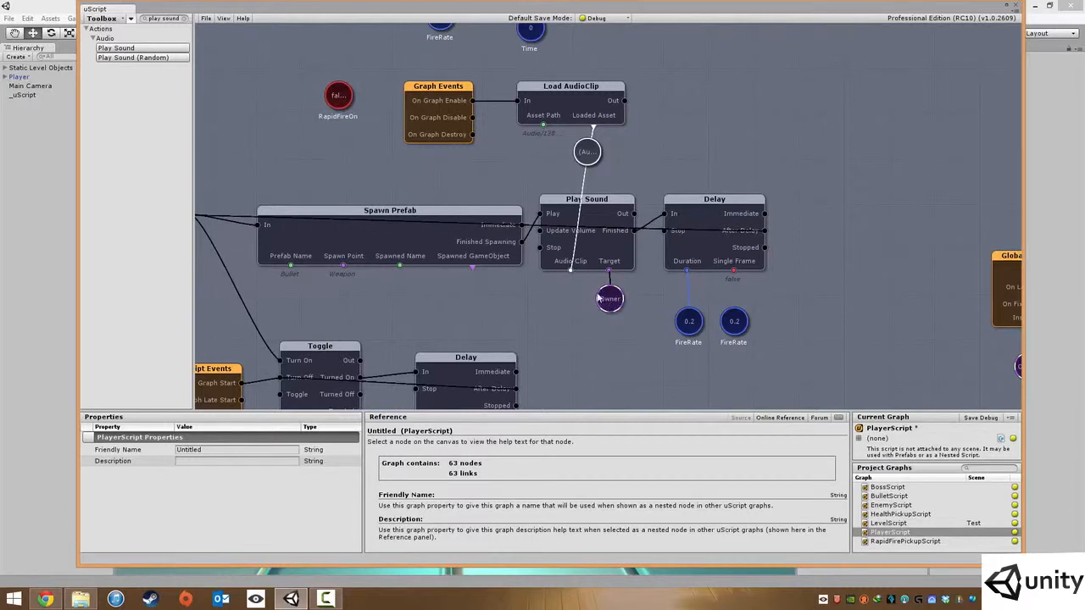
Step: Save the graph via File > Save and test-run the game once in play mode
left_click(207, 17)
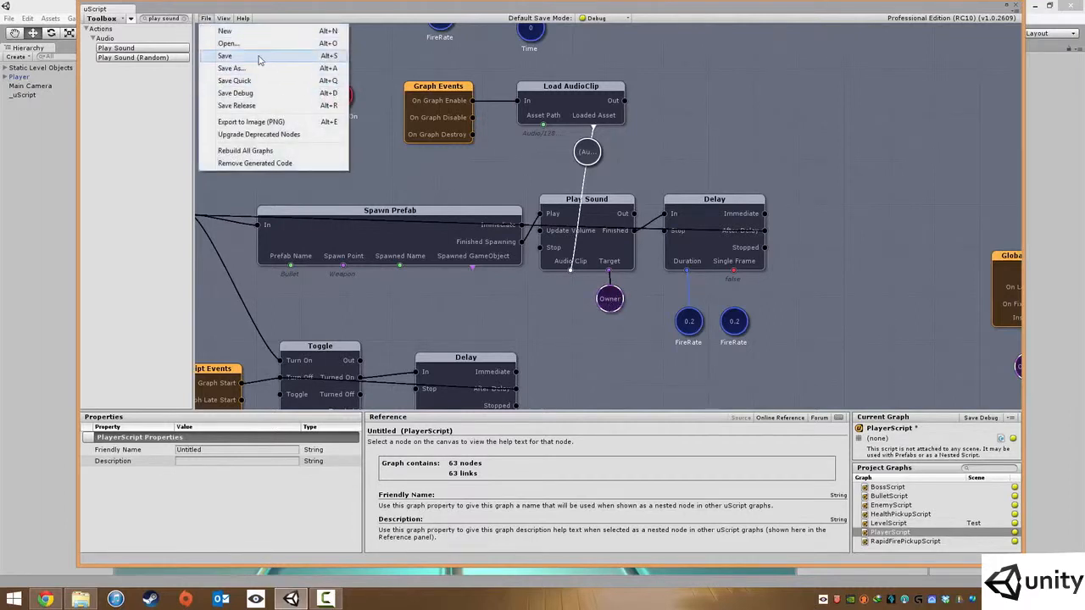
left_click(224, 55)
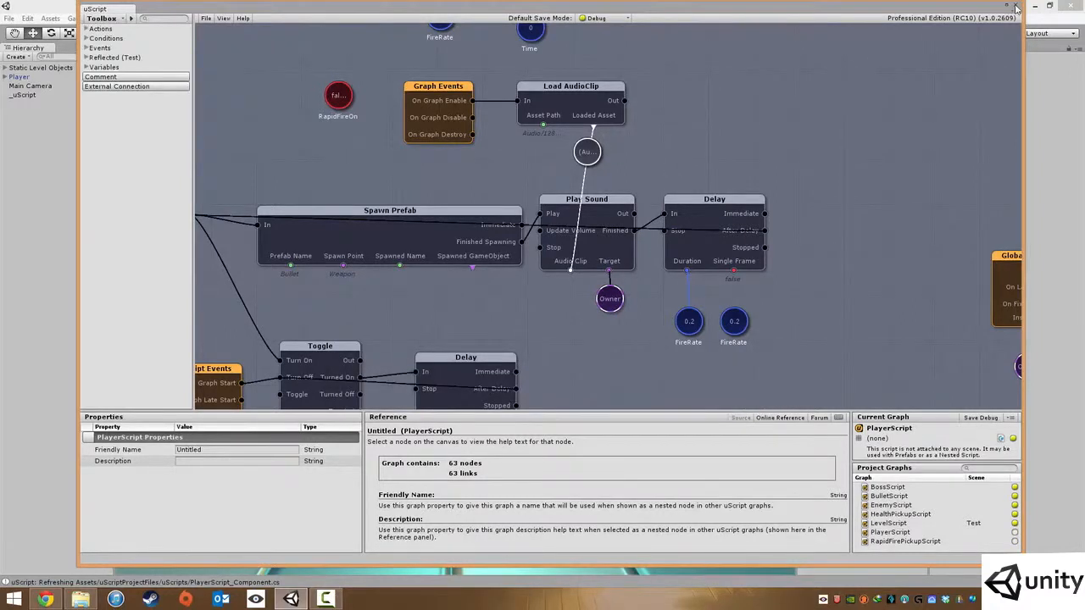
left_click(519, 34)
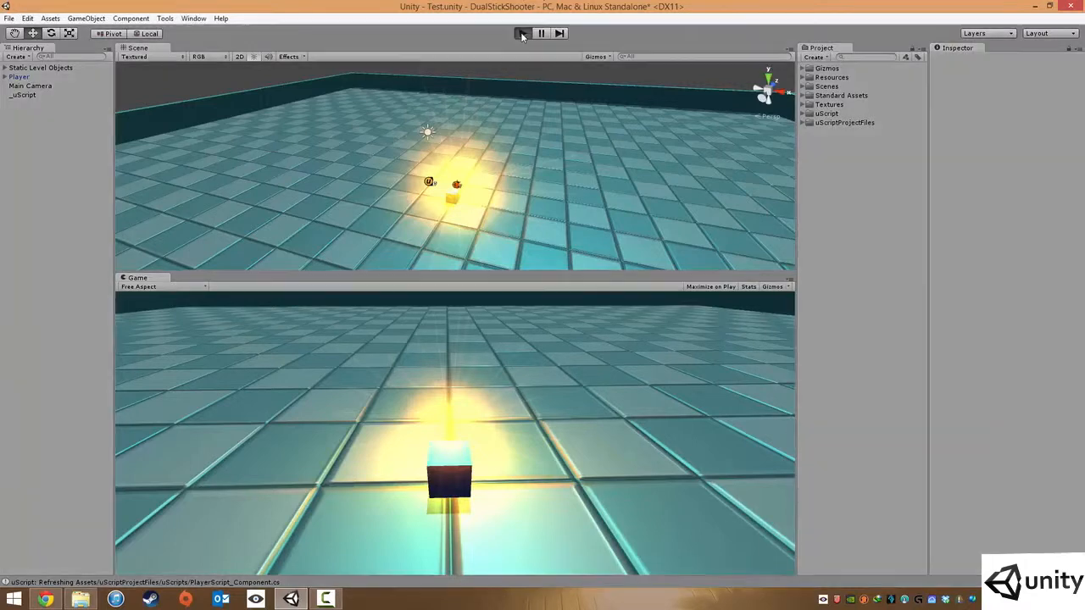
left_click(522, 34)
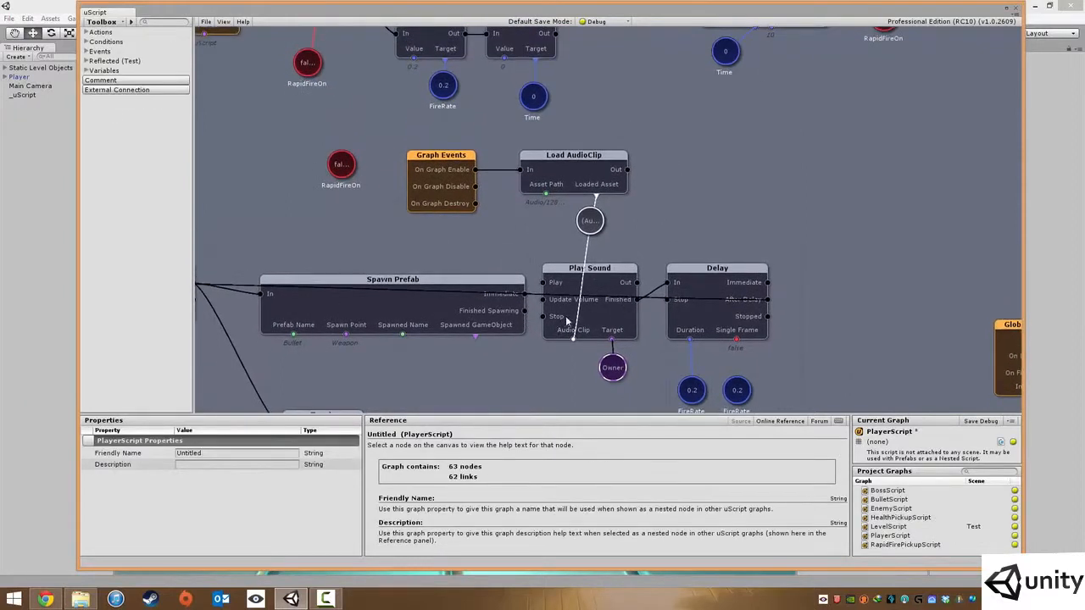
Step: Wire Spawn Prefab's output into Play Sound's Play input, inspect the Delay node, and save again
left_click(647, 291)
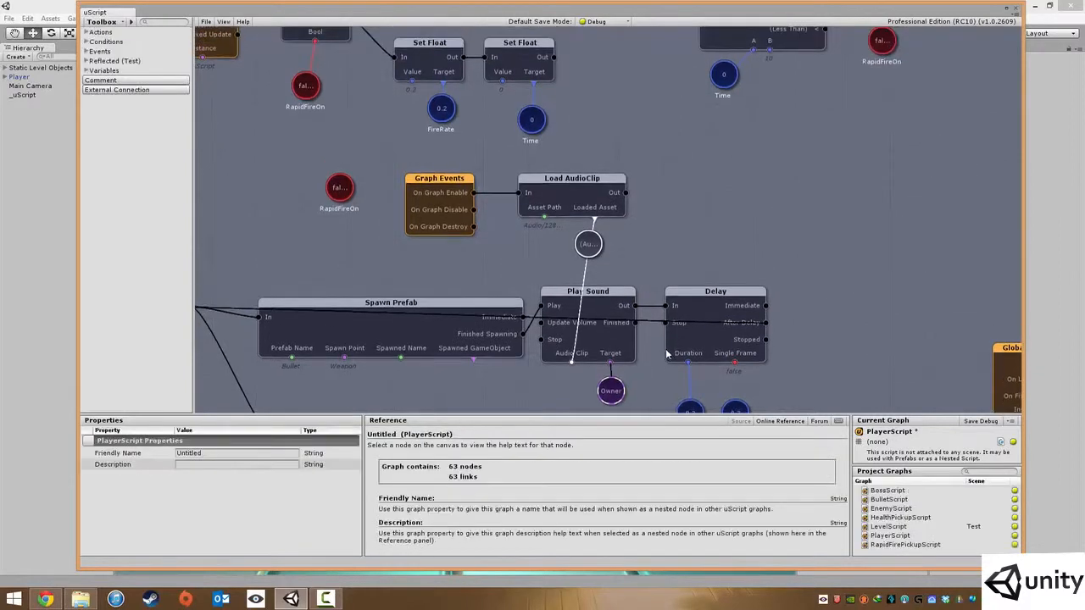
scroll("down", 3)
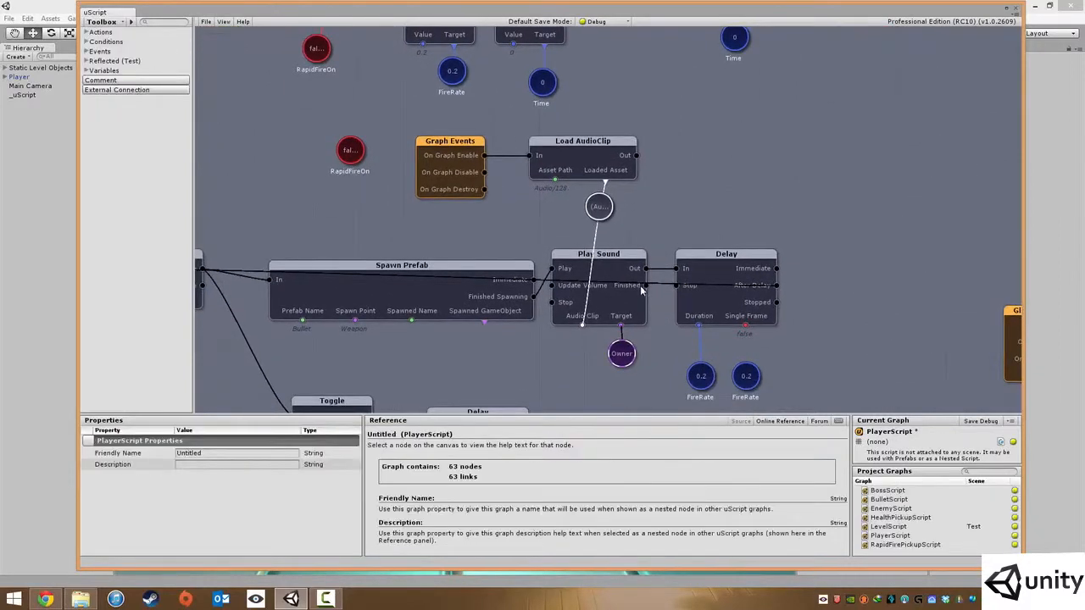
left_click(726, 255)
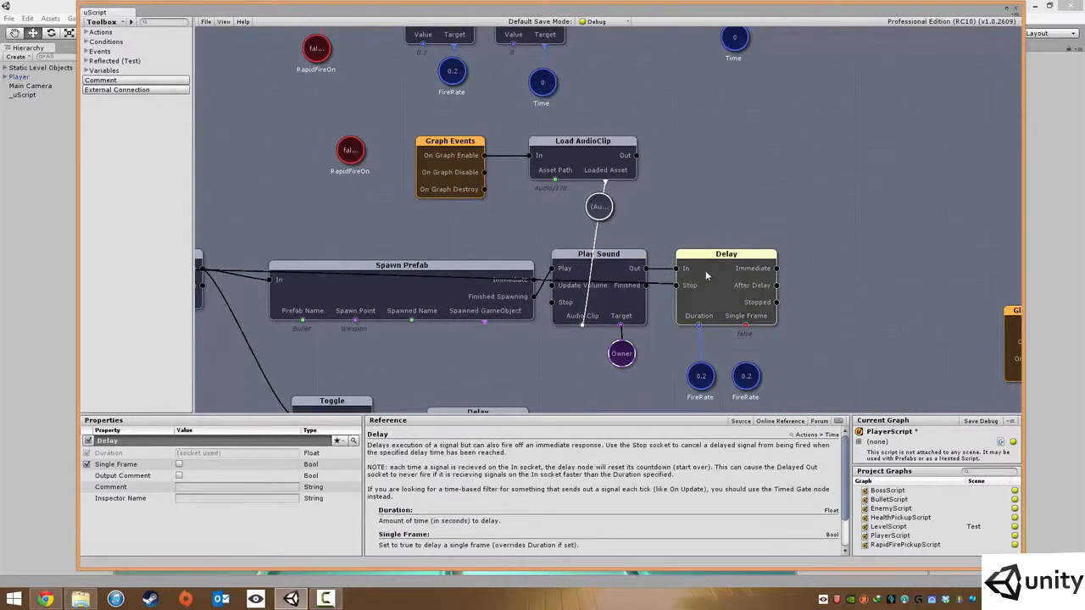
mouse_move(674, 222)
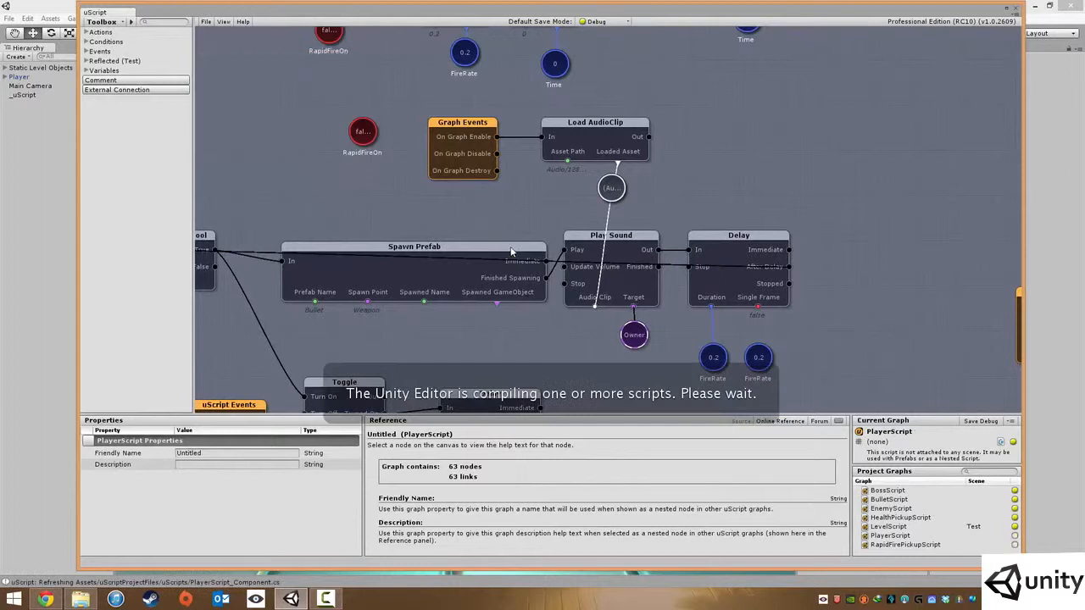
mouse_move(498, 221)
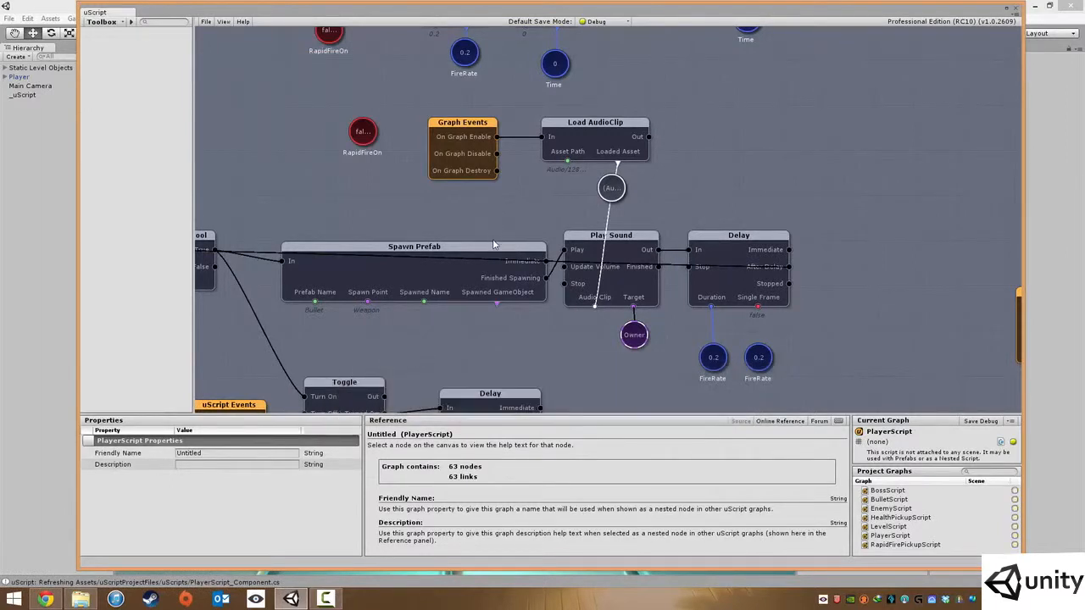
left_click(101, 20)
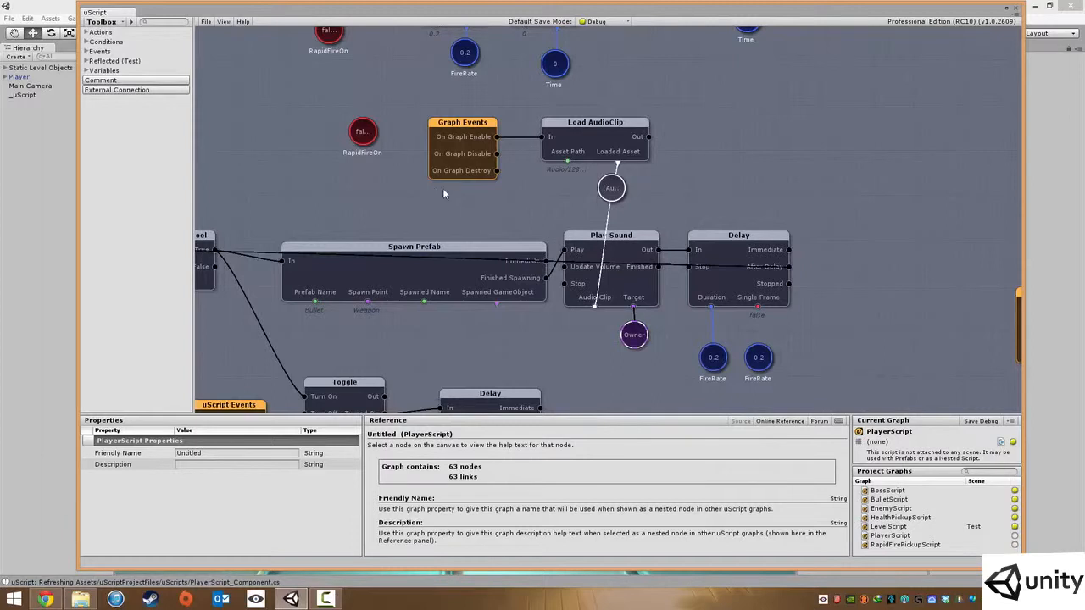
mouse_move(1027, 211)
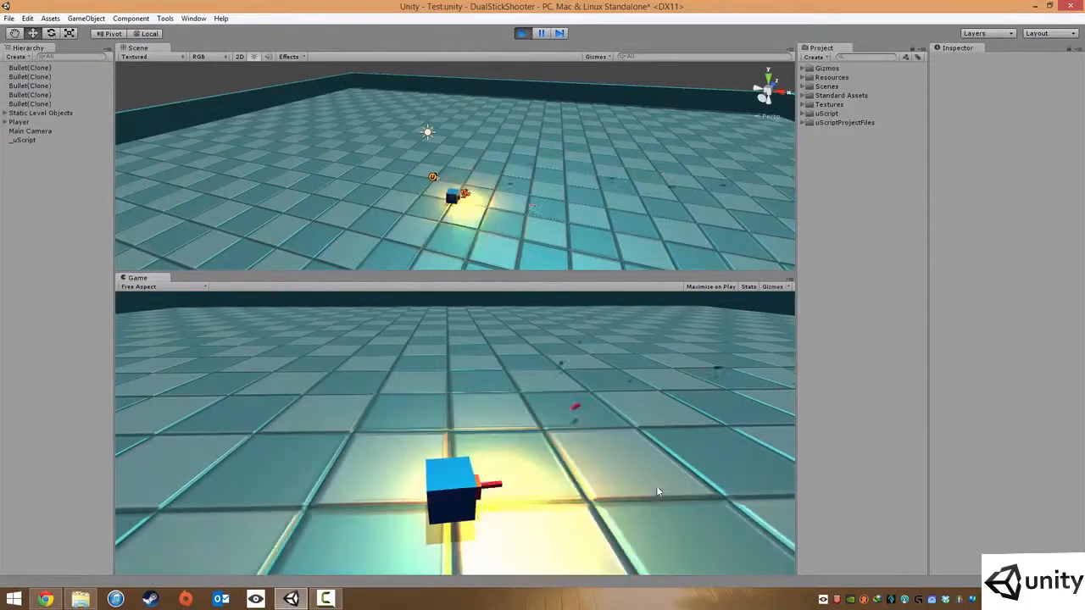
Step: Stop the game, tick Mute on the Main Camera's Audio Source, and run the game again
left_click(541, 34)
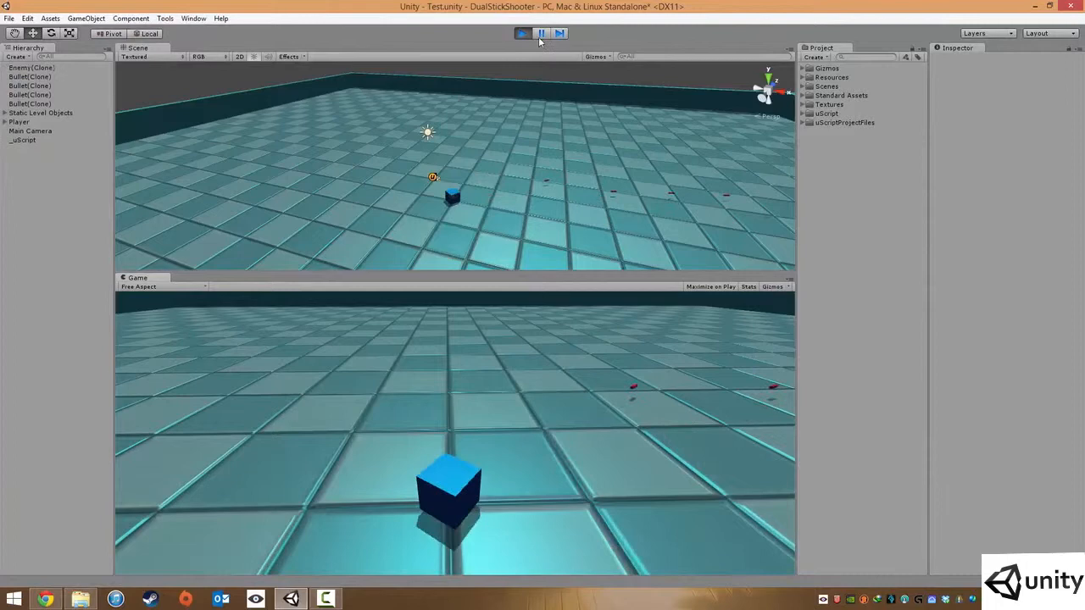
left_click(522, 34)
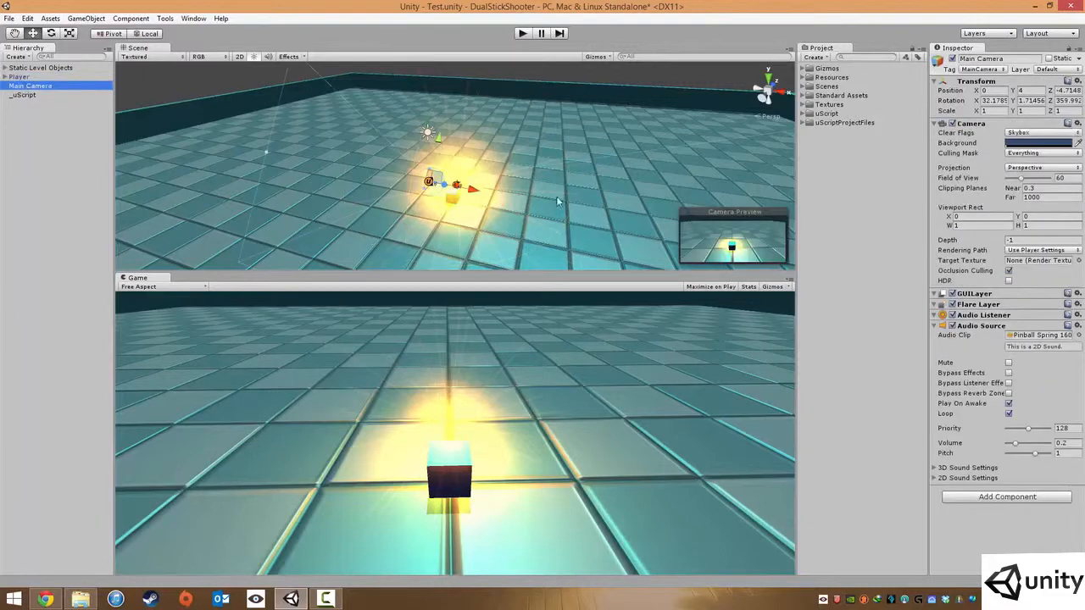
left_click(1007, 362)
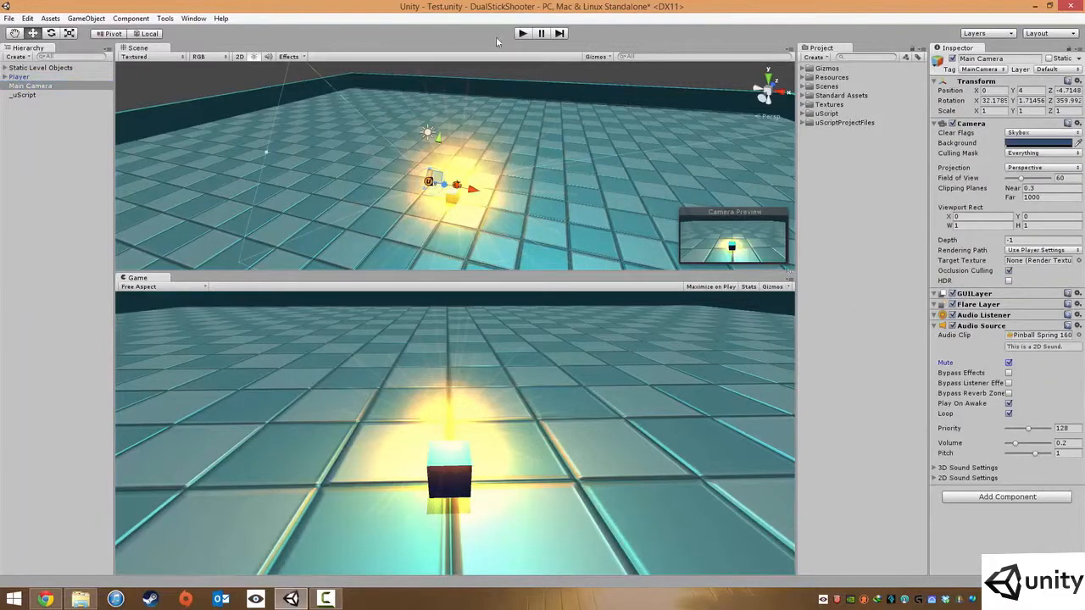
left_click(522, 34)
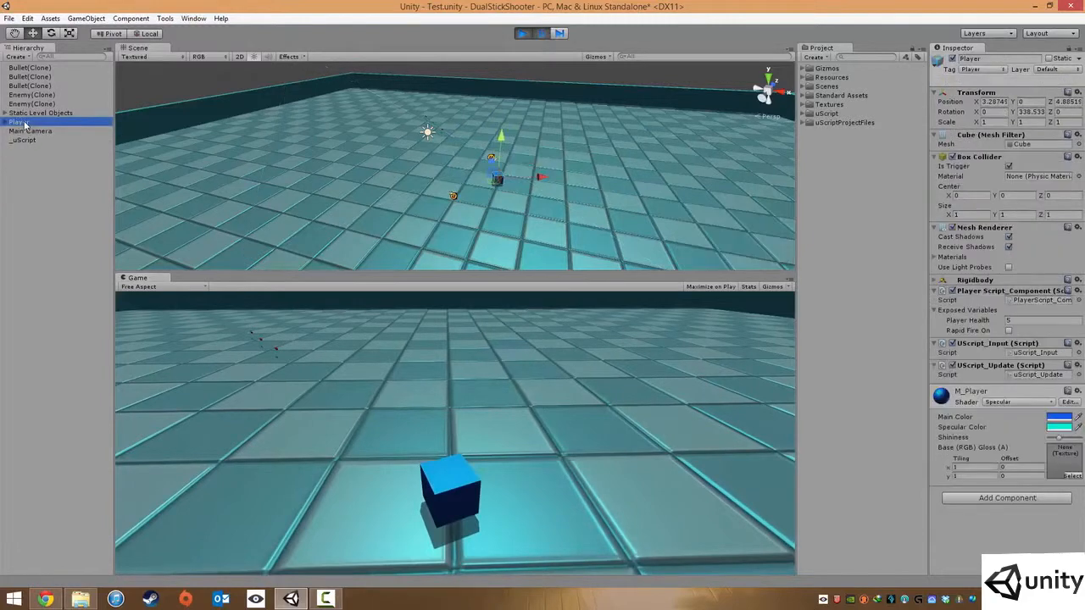
Step: Play-test firing bullets with the laser sound, then toggle play mode off and on again
left_click(522, 34)
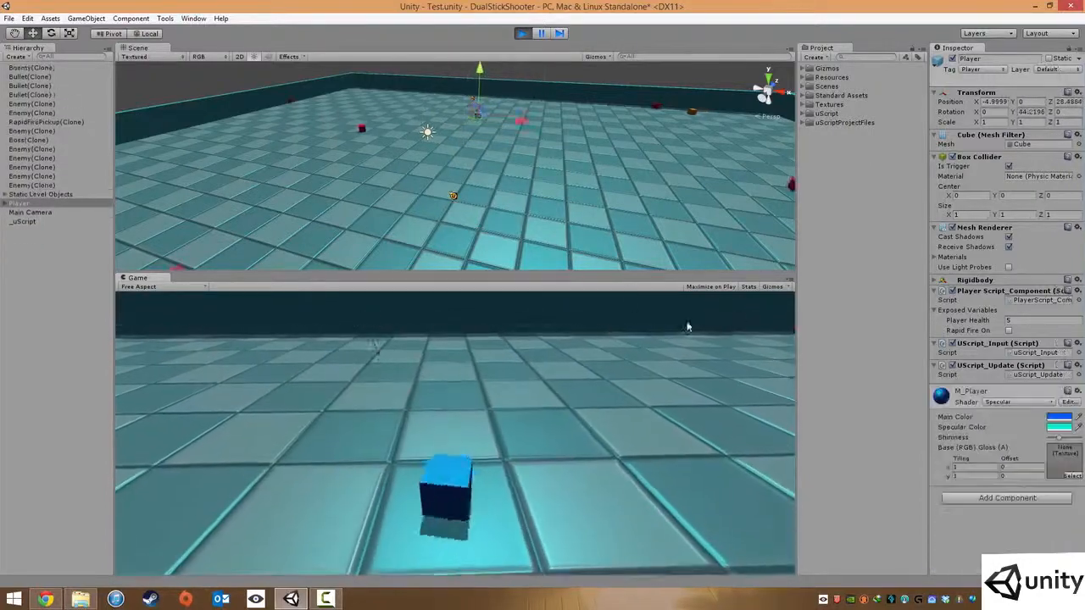
left_click(522, 34)
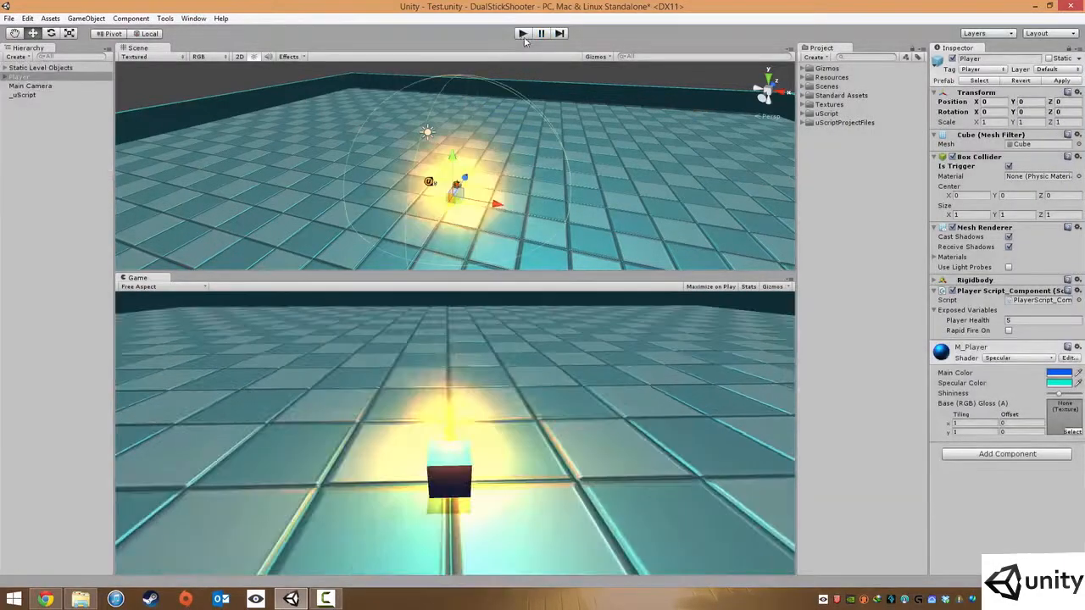
left_click(522, 34)
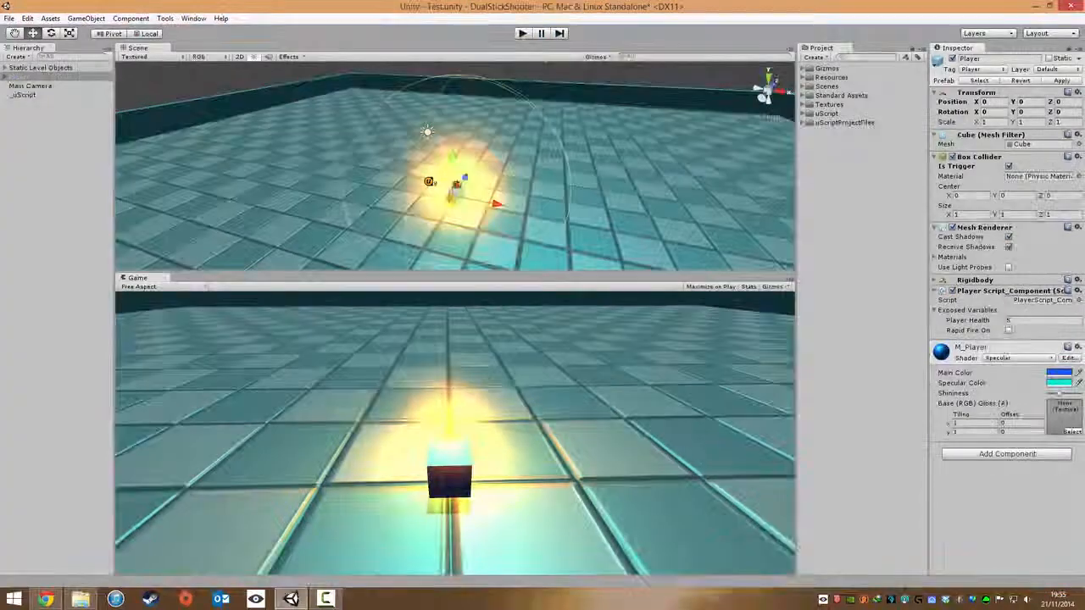